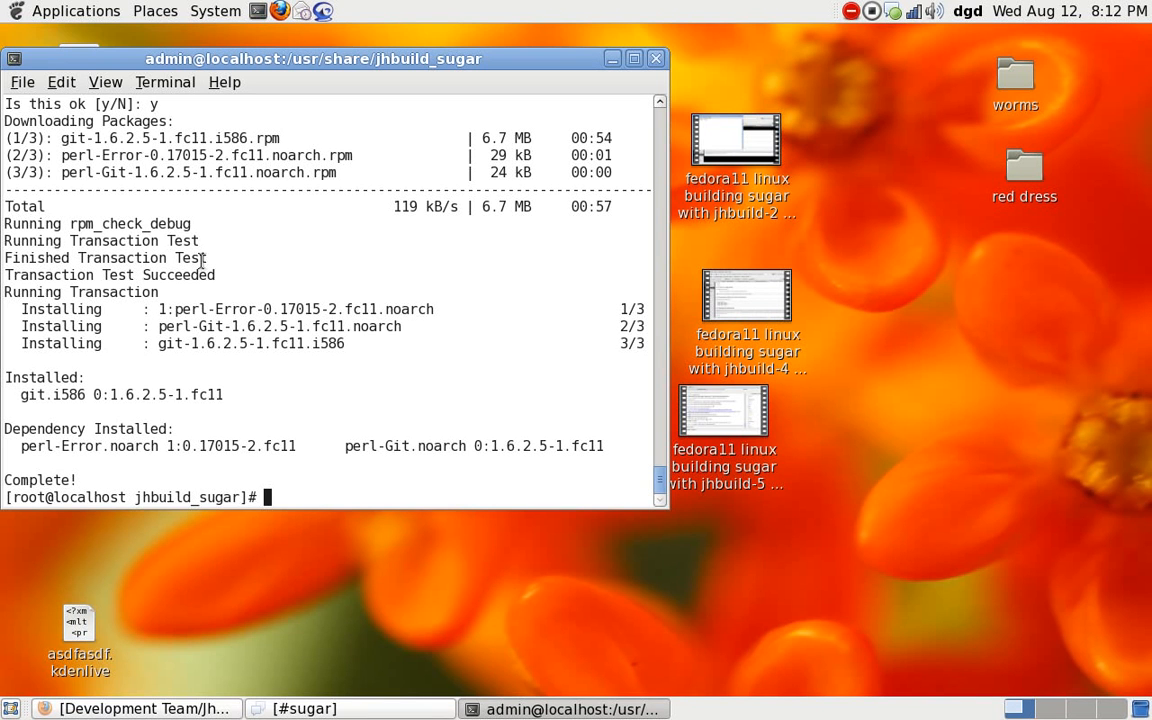
# - Run 'echo audio pops are from recordmydesktop' to note the source of the audio pops
pyautogui.write('echo')
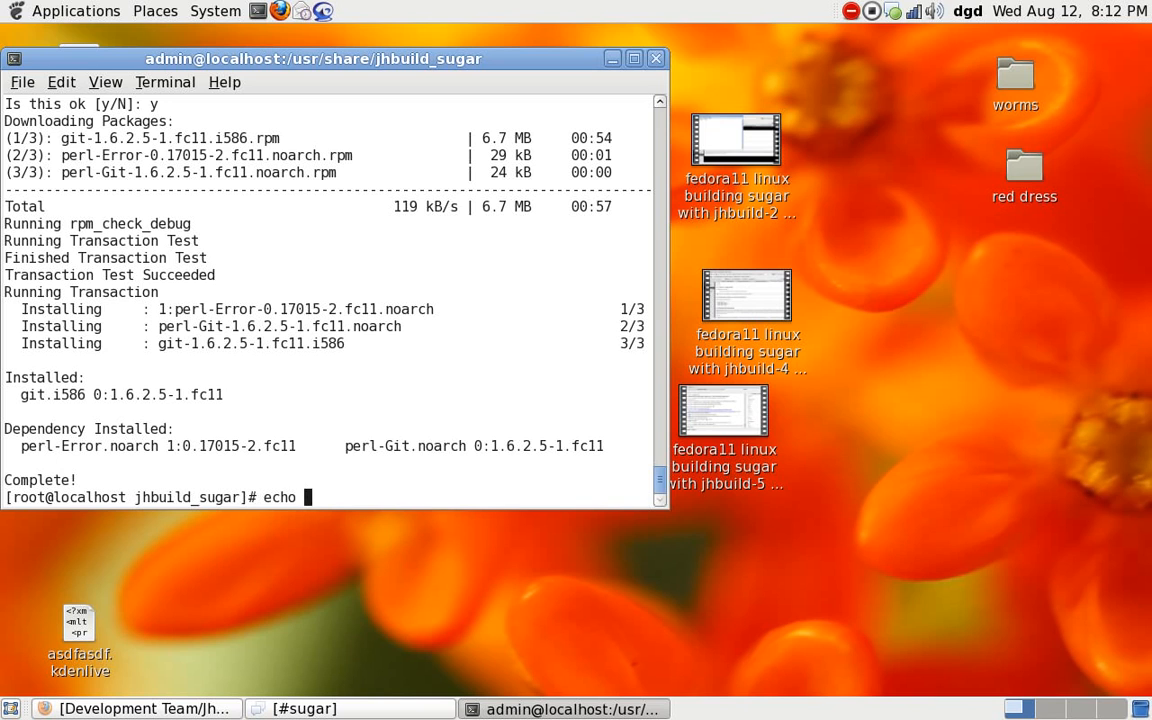
pyautogui.write('audio pops are from re')
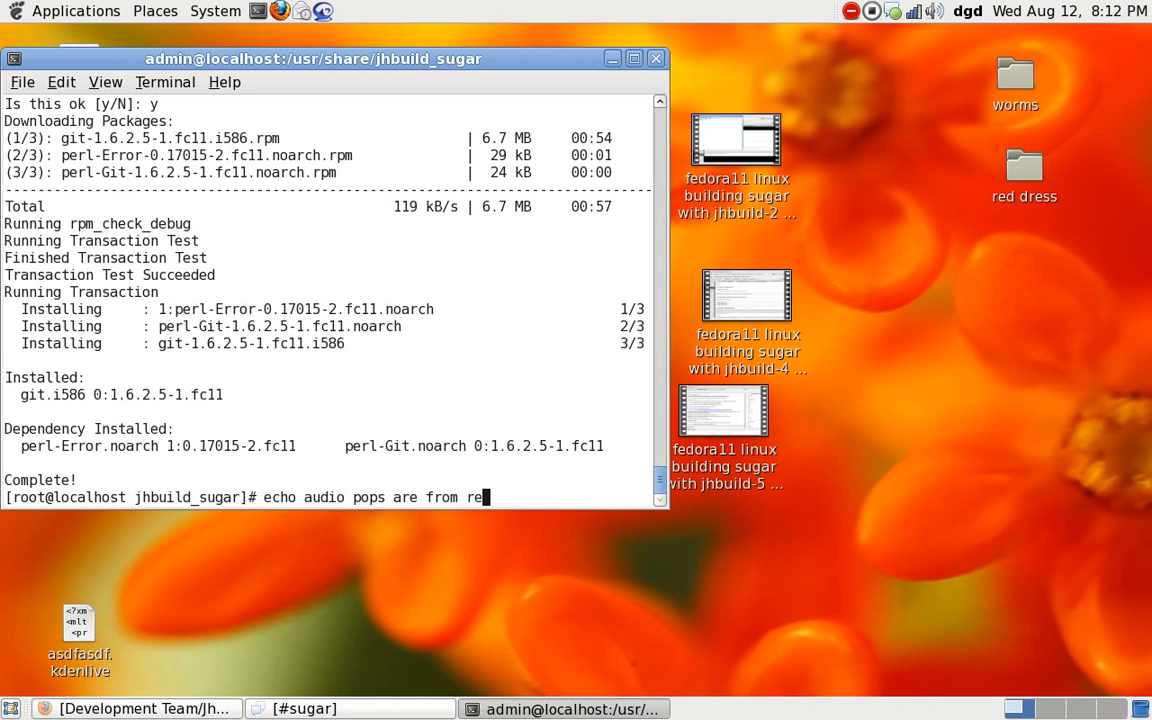
pyautogui.write('cordmyde')
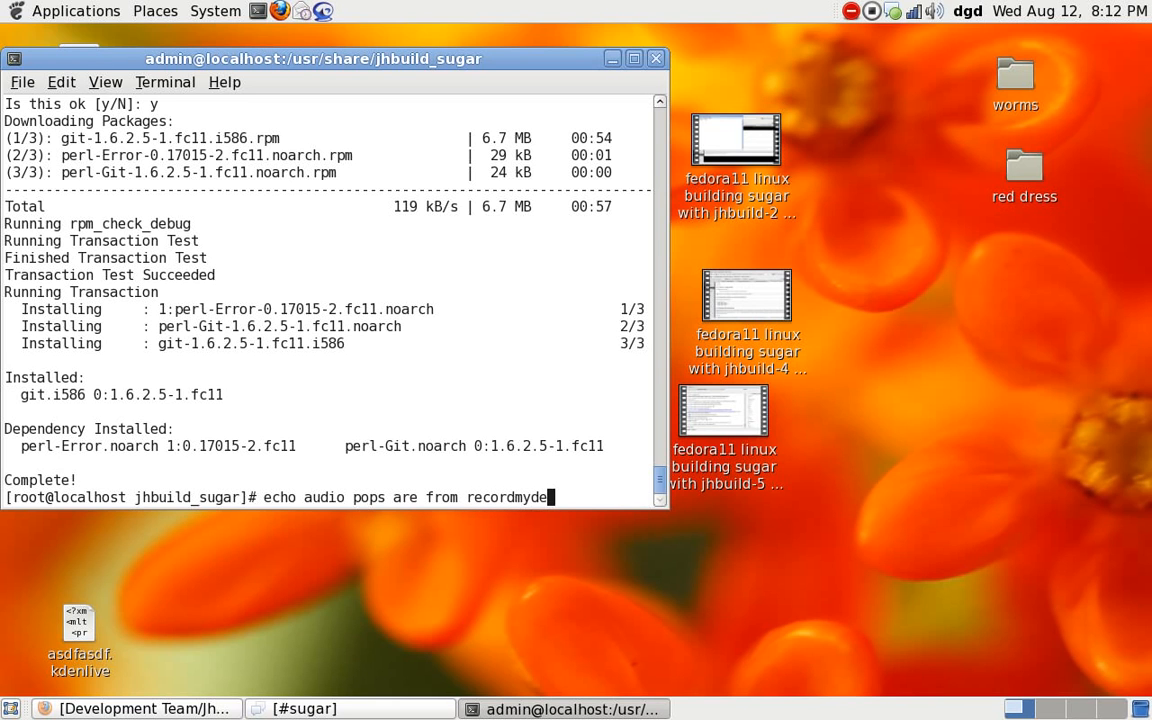
pyautogui.press('Return')
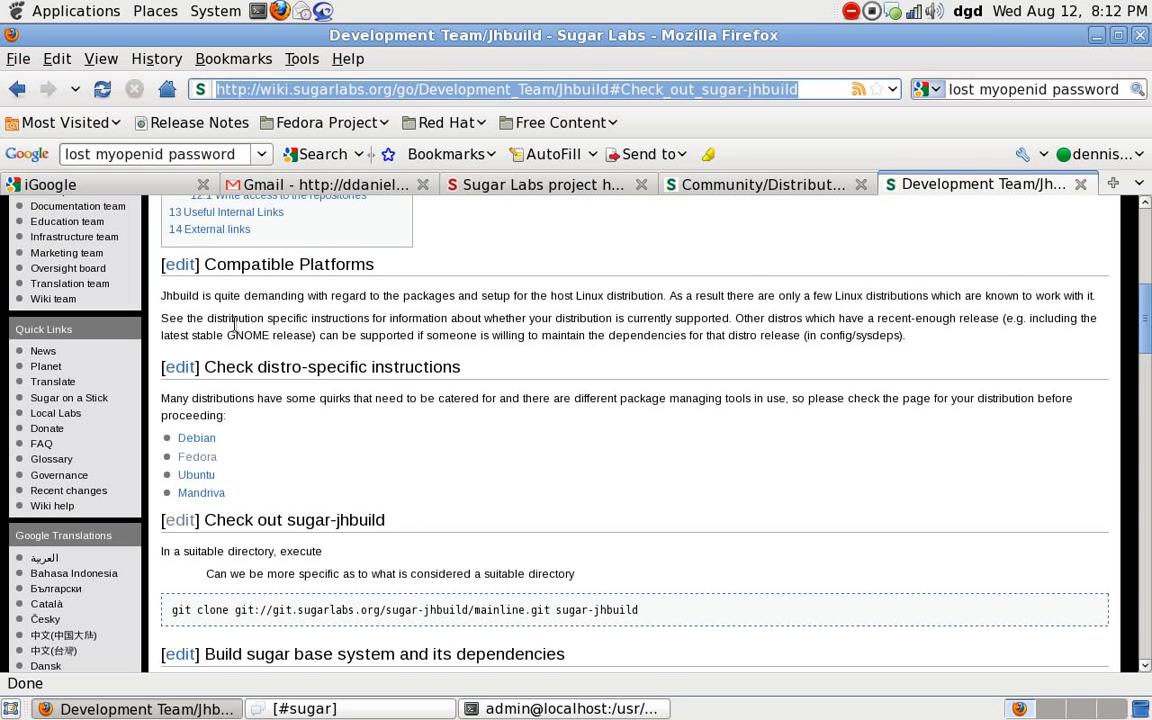
pyautogui.moveTo(316, 320)
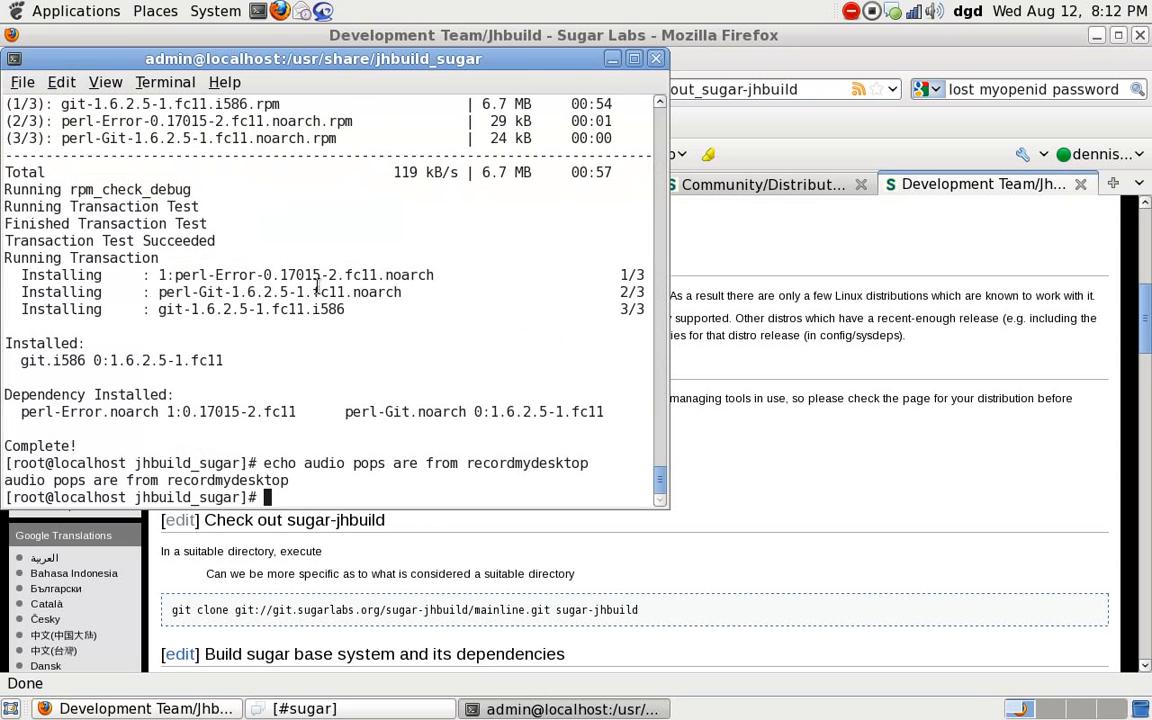
pyautogui.write('yum install git-core')
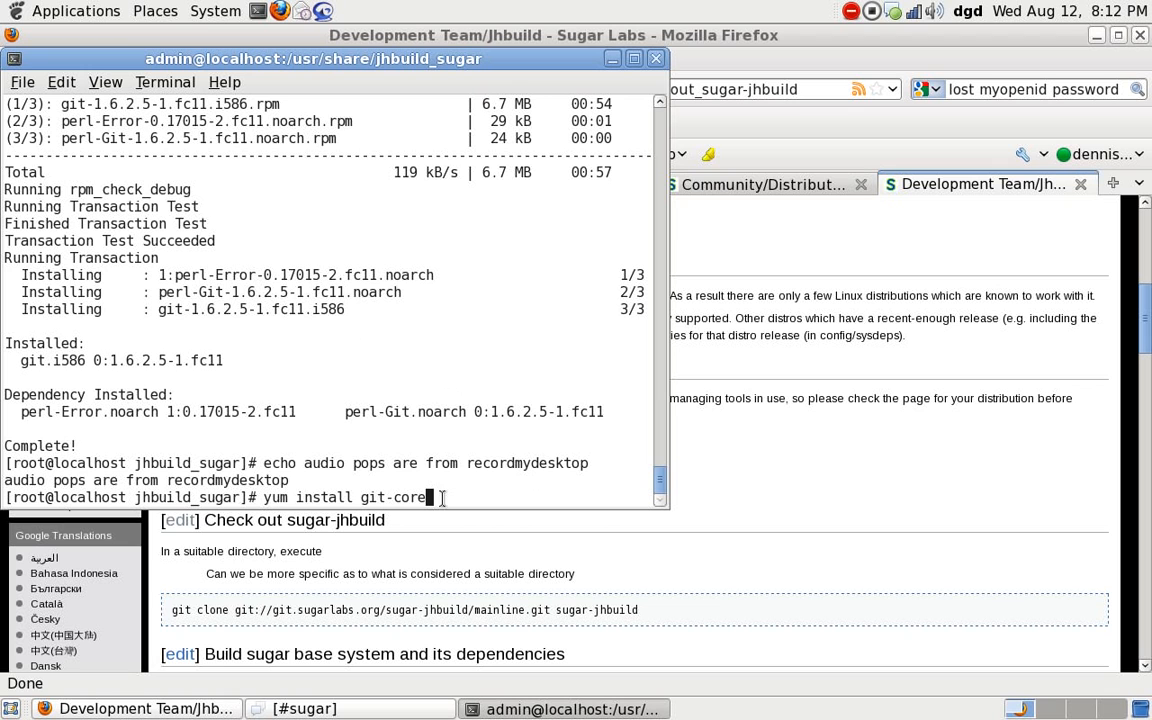
pyautogui.moveTo(484, 500)
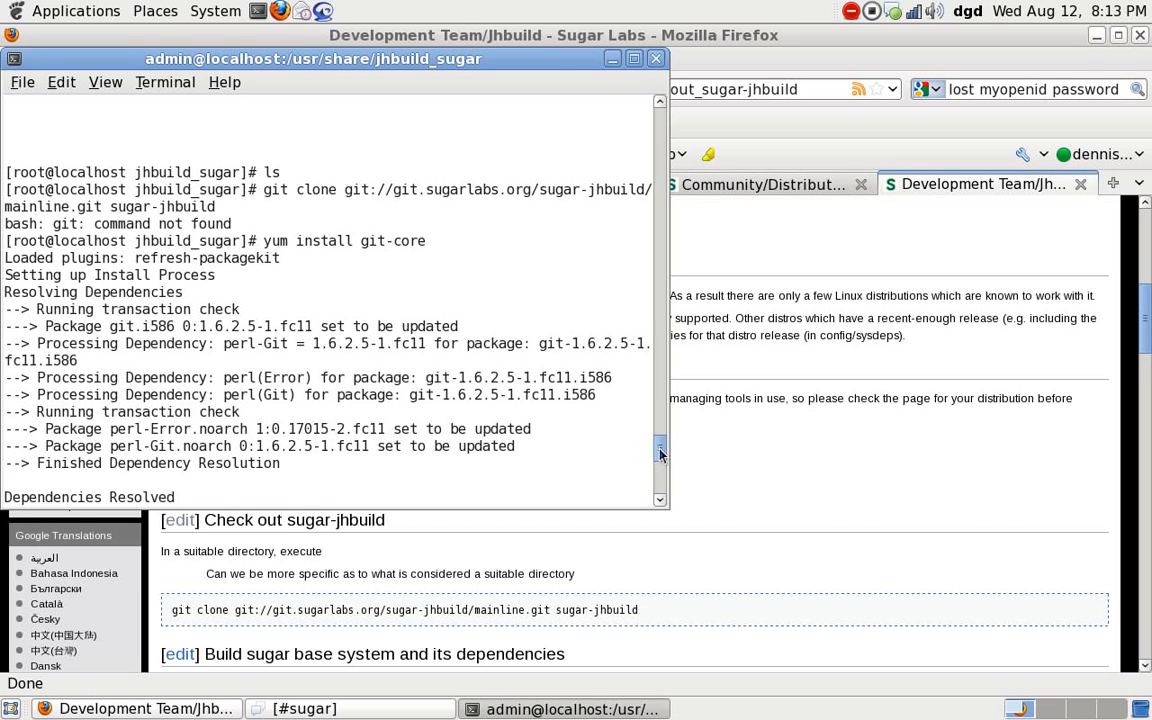
pyautogui.moveTo(262, 192)
pyautogui.write('echo audio pops are from recordmydesktop')
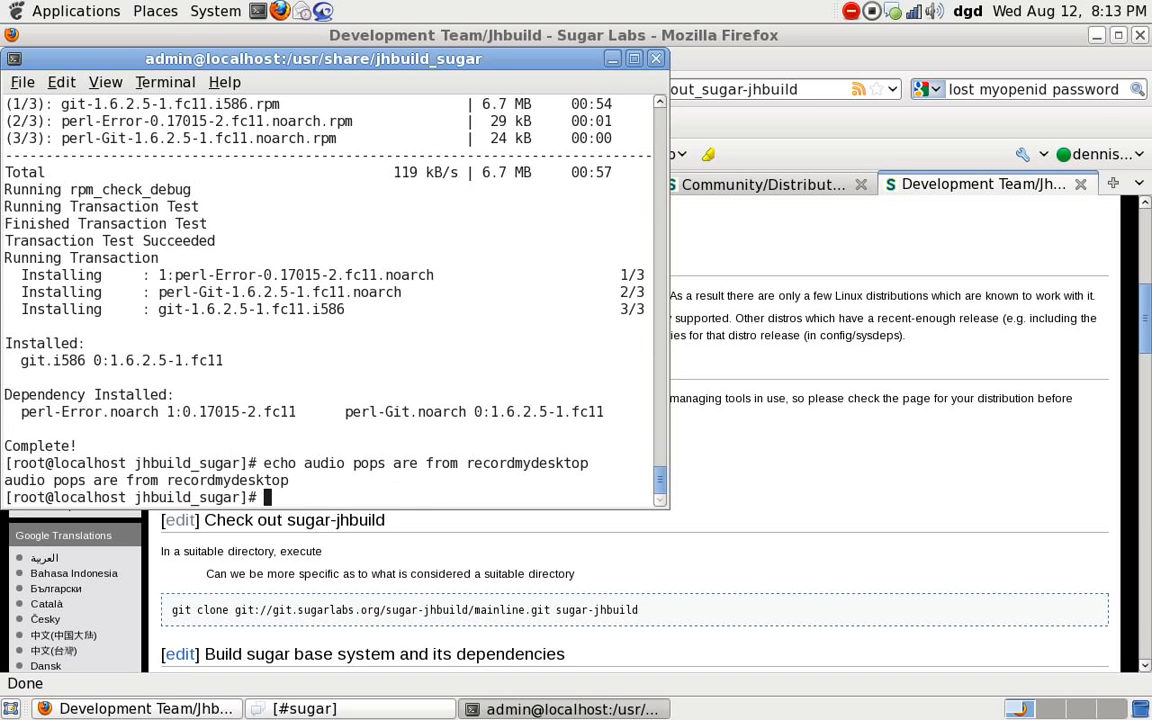
pyautogui.write('yum install git-core')
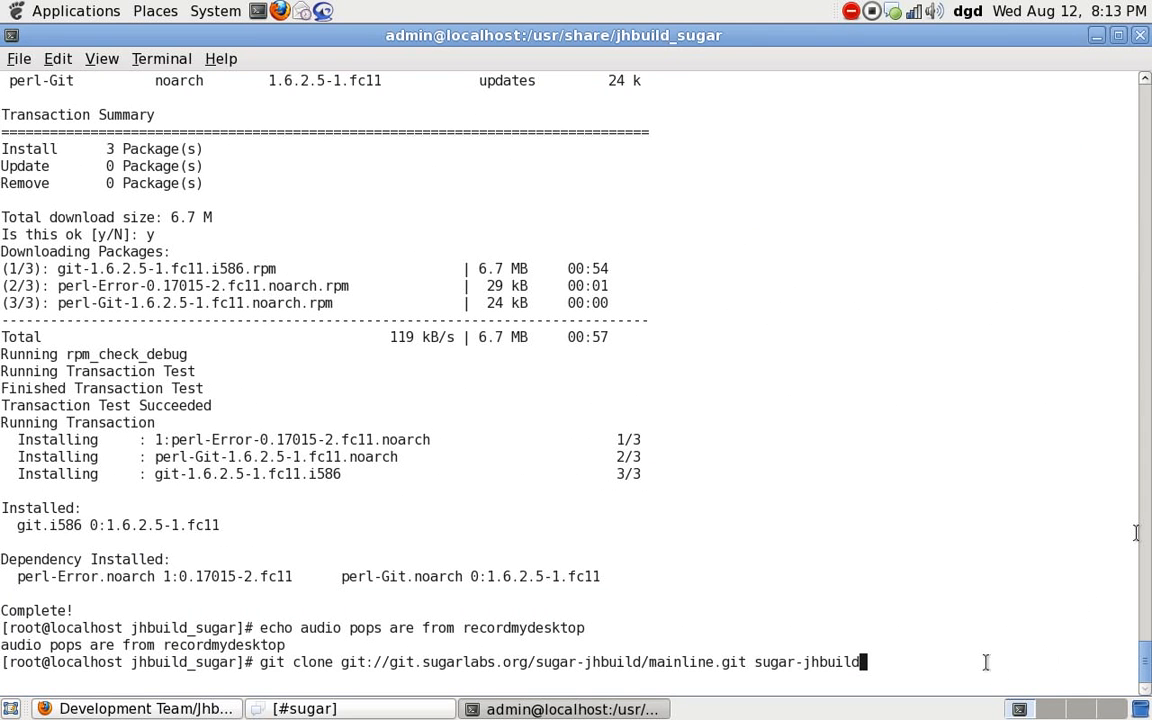
pyautogui.moveTo(1004, 676)
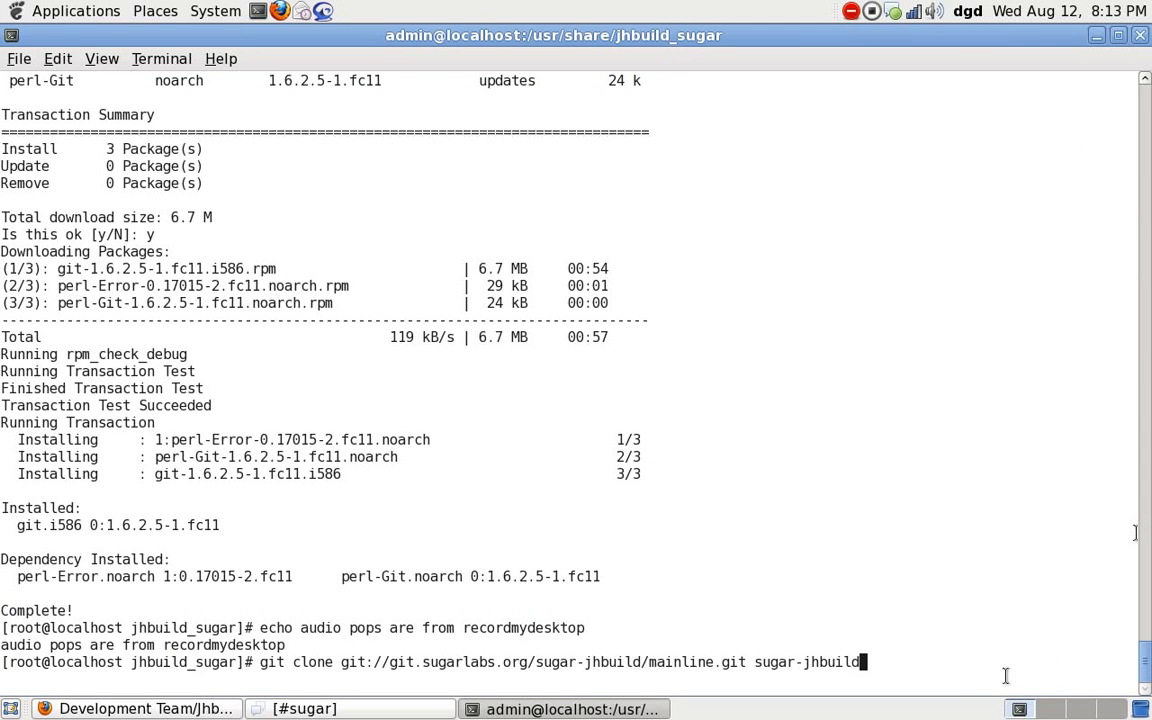